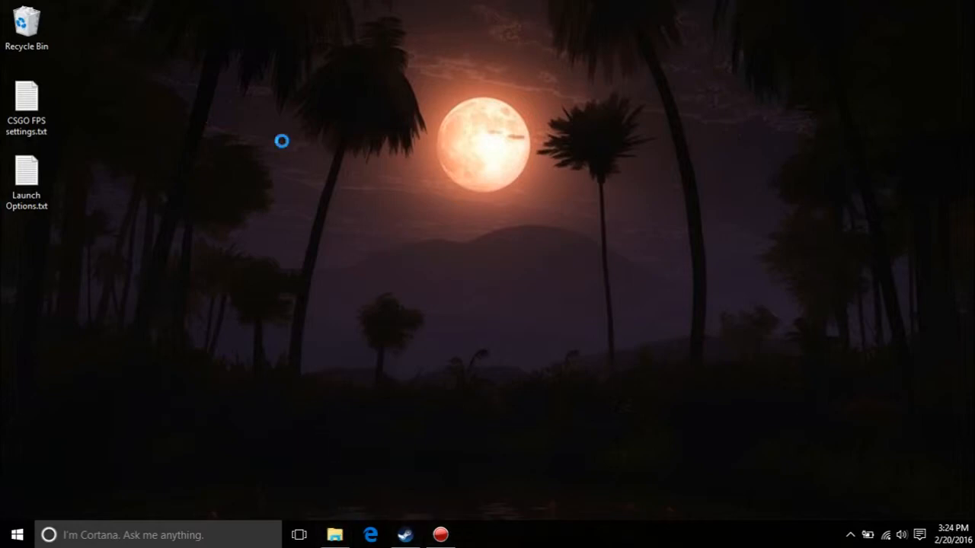
Maximize File Explorer and browse C: > Program Files (x86) > Steam.
{"action": "left_click", "coordinate": [335, 534]}
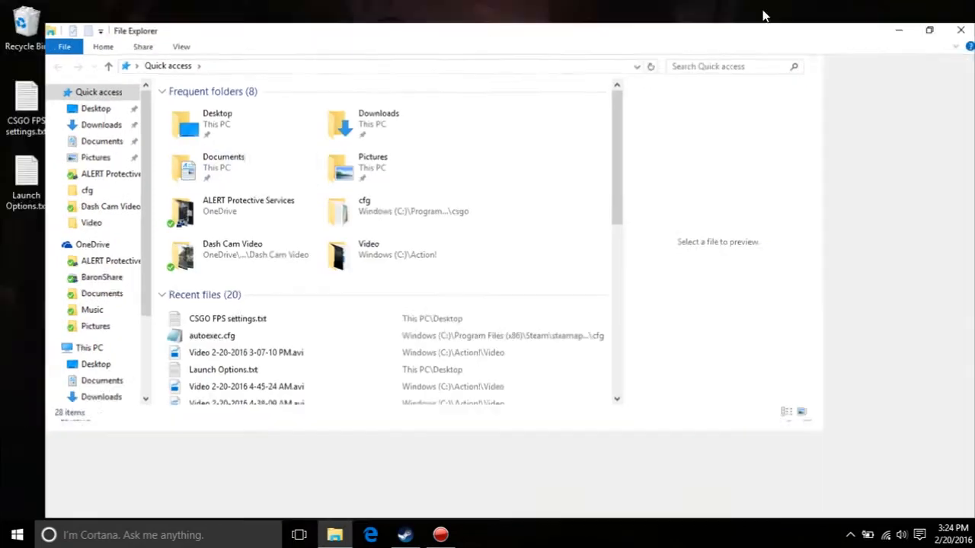
{"action": "left_click", "coordinate": [929, 30]}
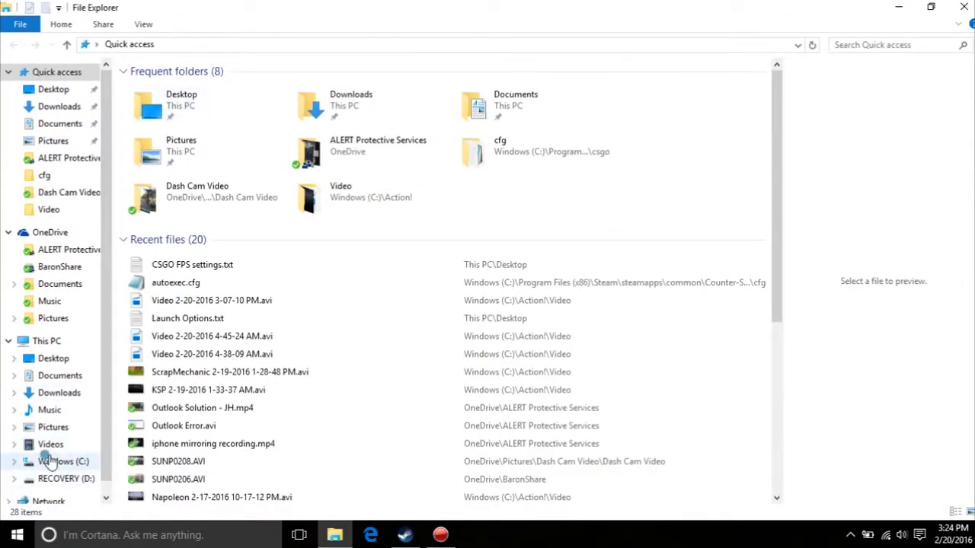
{"action": "left_click", "coordinate": [63, 462]}
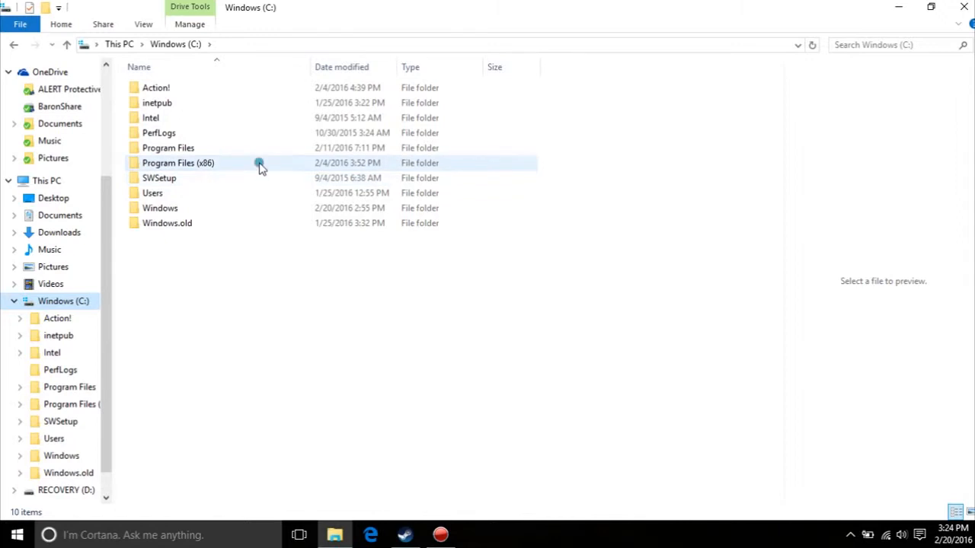
{"action": "double_click", "coordinate": [179, 162]}
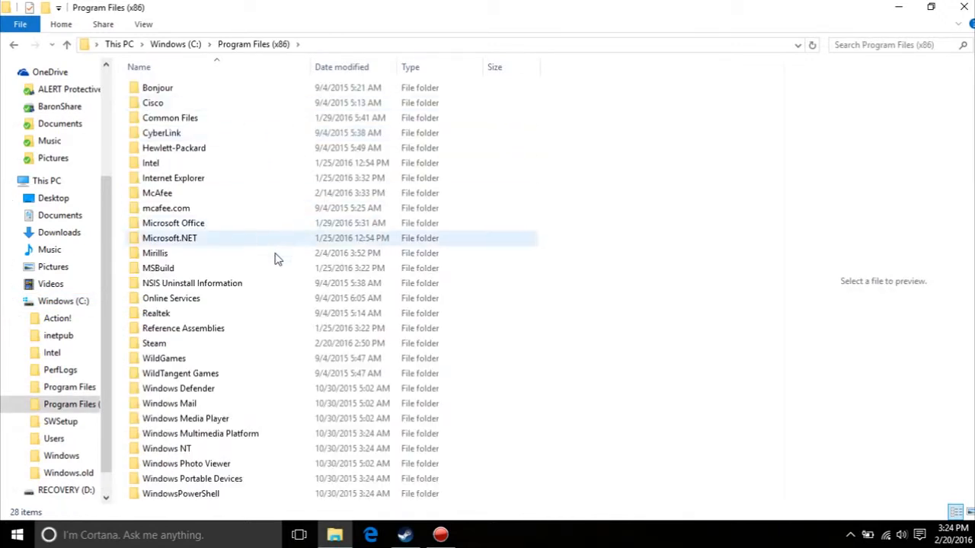
{"action": "left_click", "coordinate": [154, 344]}
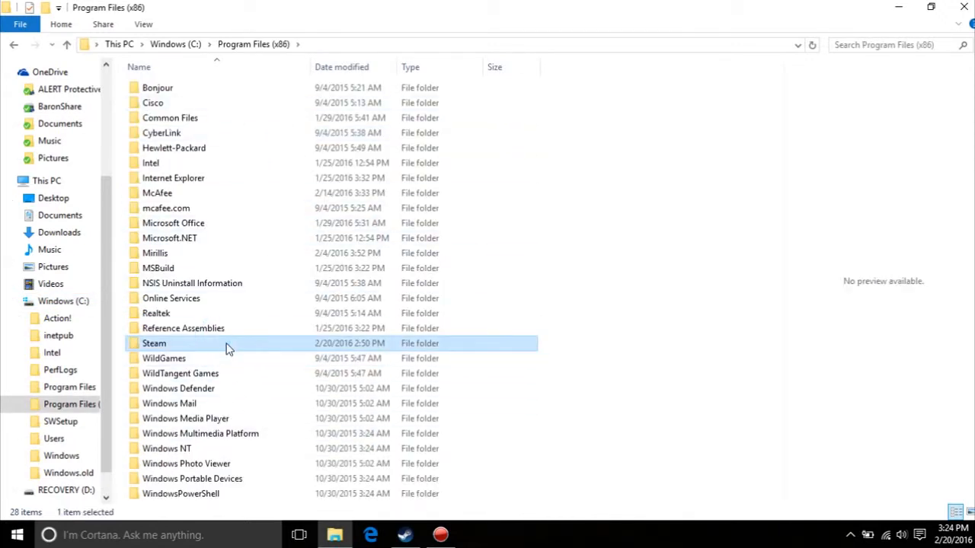
{"action": "double_click", "coordinate": [154, 343]}
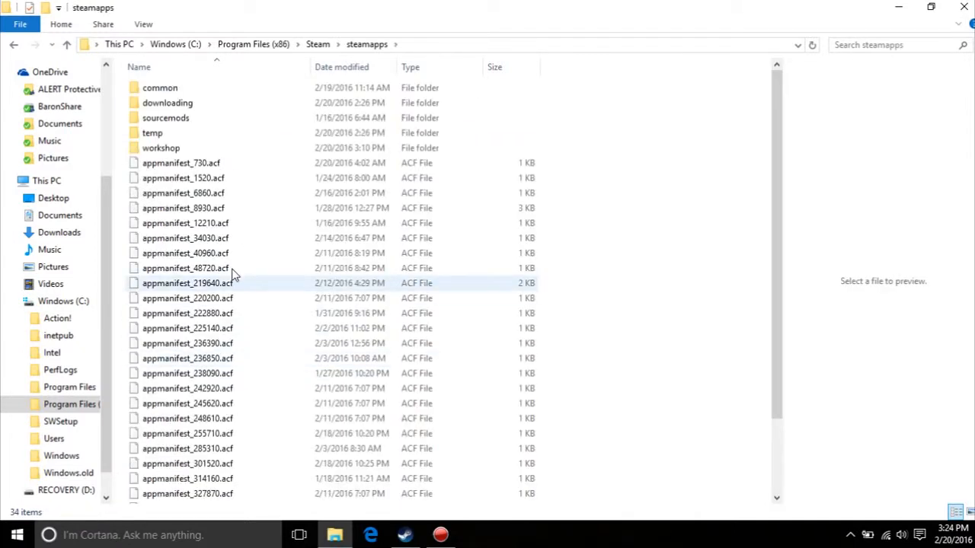
Continue through steamapps > common > Counter-Strike Global Offensive > csgo into the cfg folder.
{"action": "left_click", "coordinate": [160, 86]}
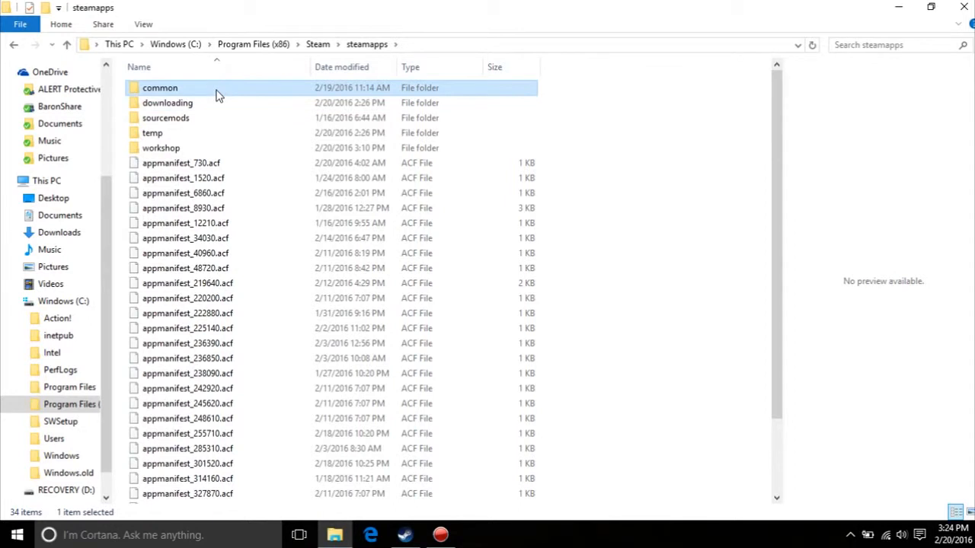
{"action": "double_click", "coordinate": [160, 87]}
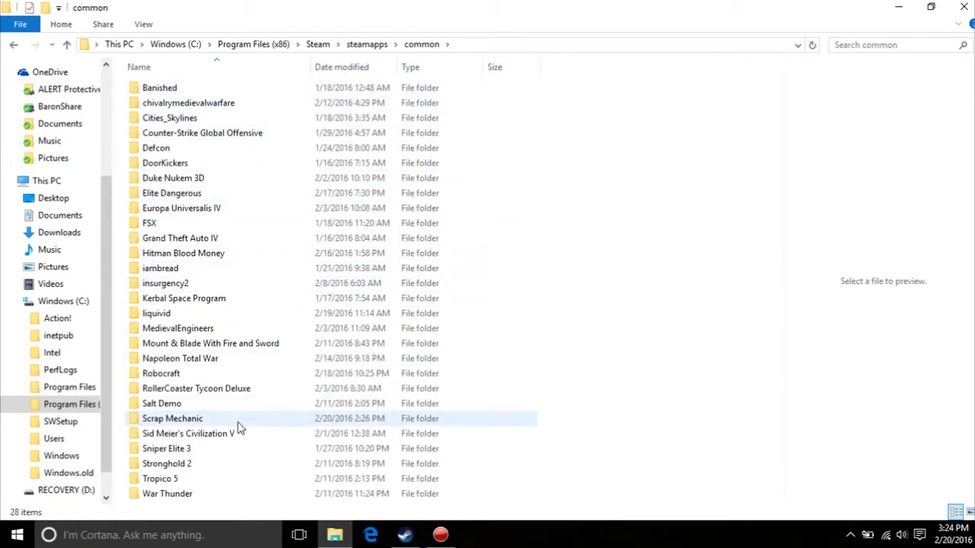
{"action": "left_click", "coordinate": [202, 132]}
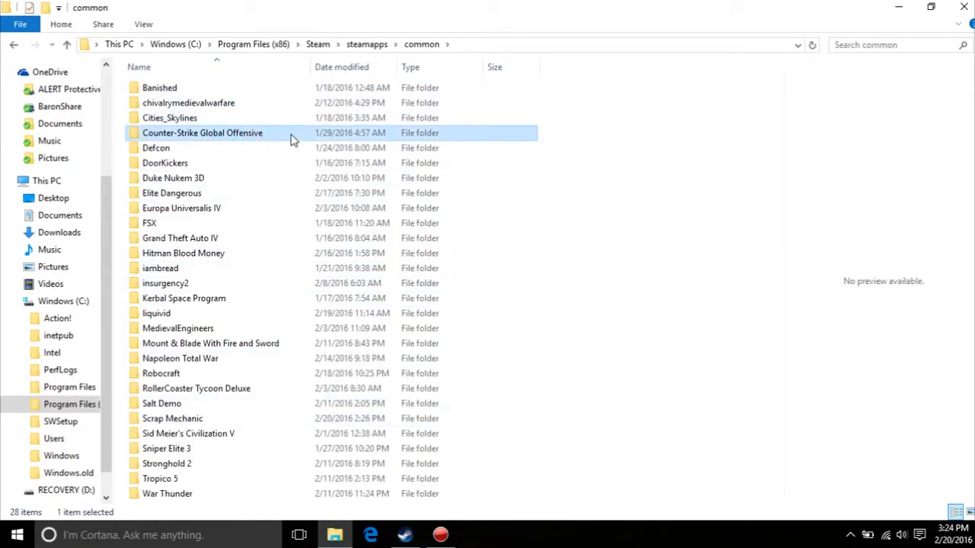
{"action": "double_click", "coordinate": [202, 133]}
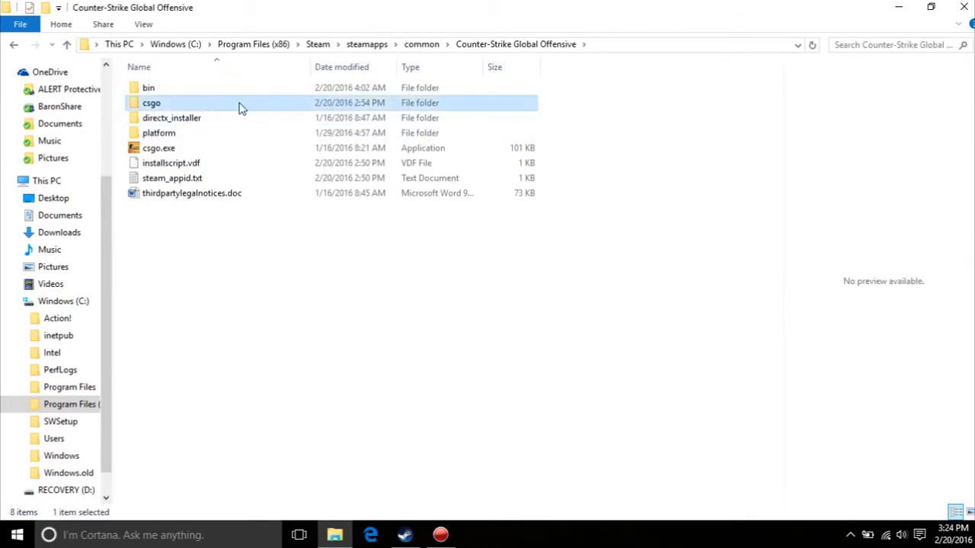
{"action": "double_click", "coordinate": [150, 103]}
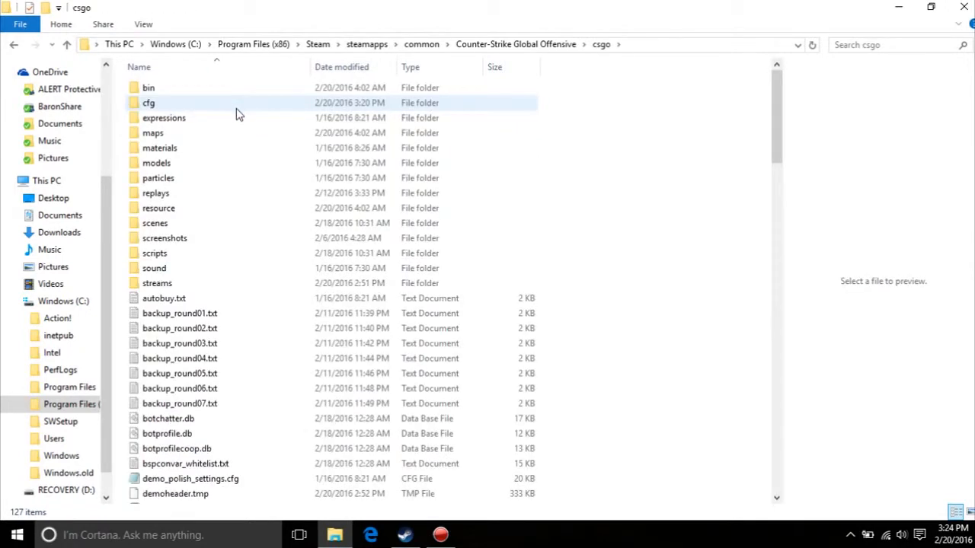
{"action": "left_click", "coordinate": [149, 104]}
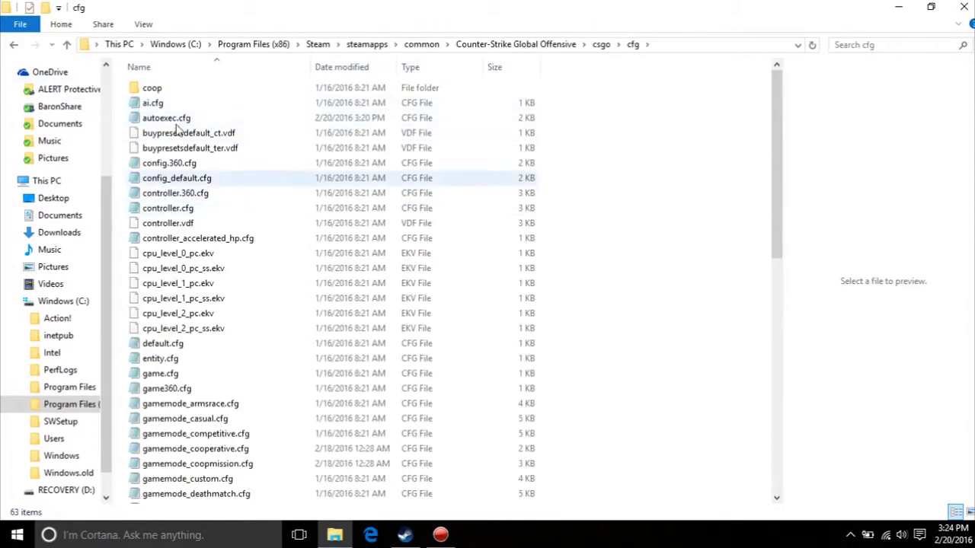
{"action": "left_click", "coordinate": [166, 117]}
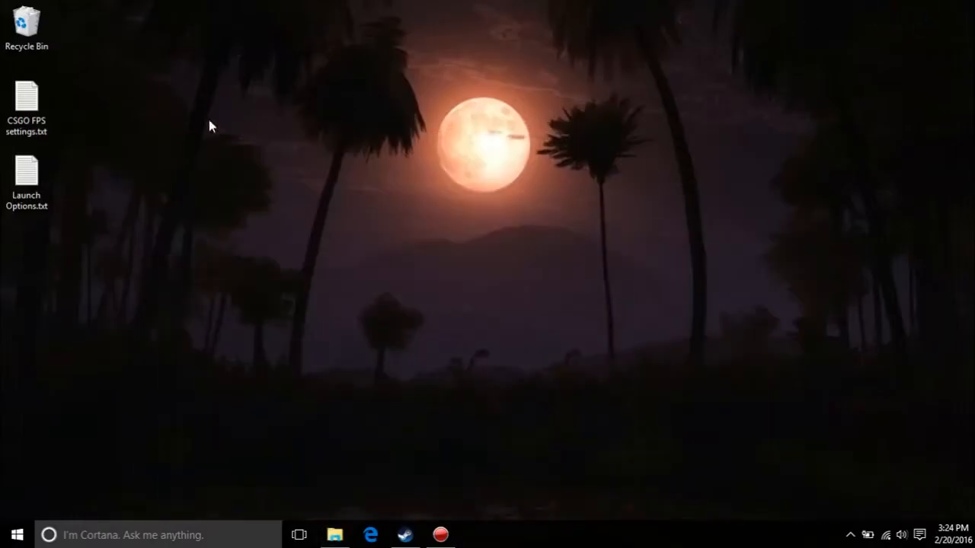
View CSGO FPS settings.txt from the desktop in Notepad and return to the cfg folder window.
{"action": "left_click", "coordinate": [27, 99]}
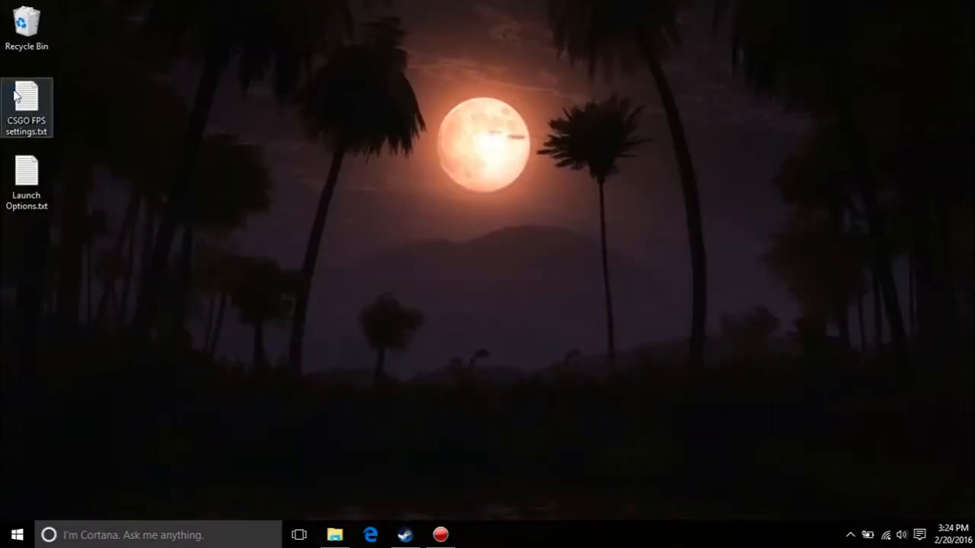
{"action": "double_click", "coordinate": [28, 94]}
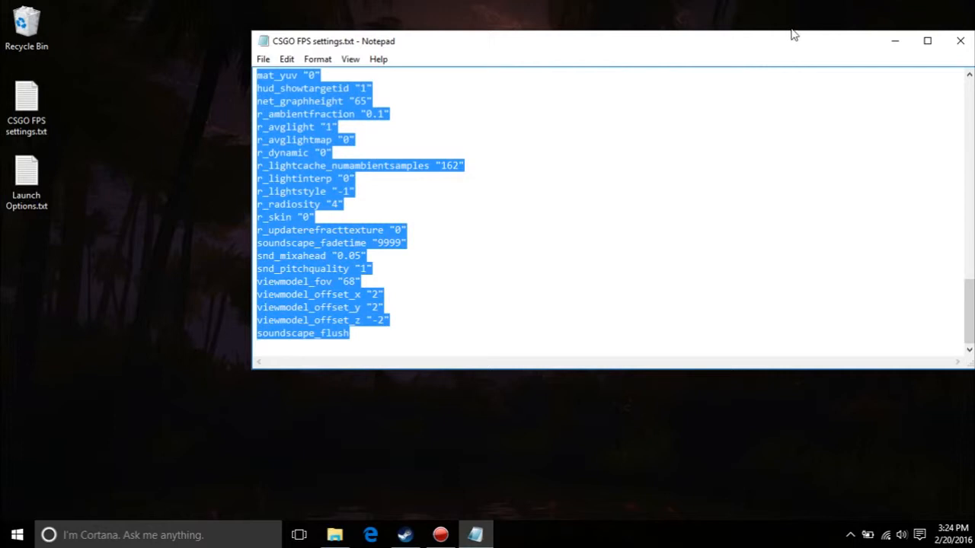
{"action": "left_click", "coordinate": [335, 534]}
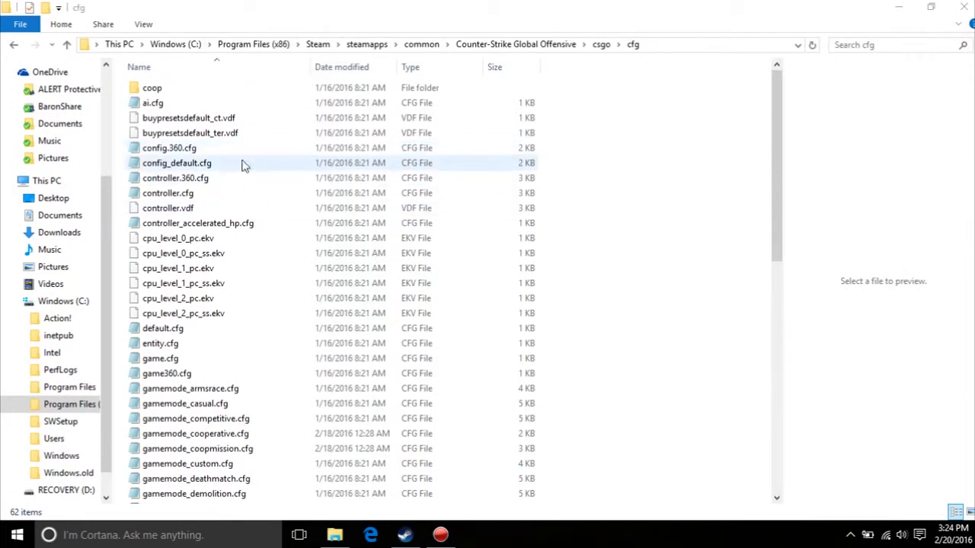
Create a new text document in cfg named autoexec.cfg, confirming the extension change.
{"action": "right_click", "coordinate": [245, 167]}
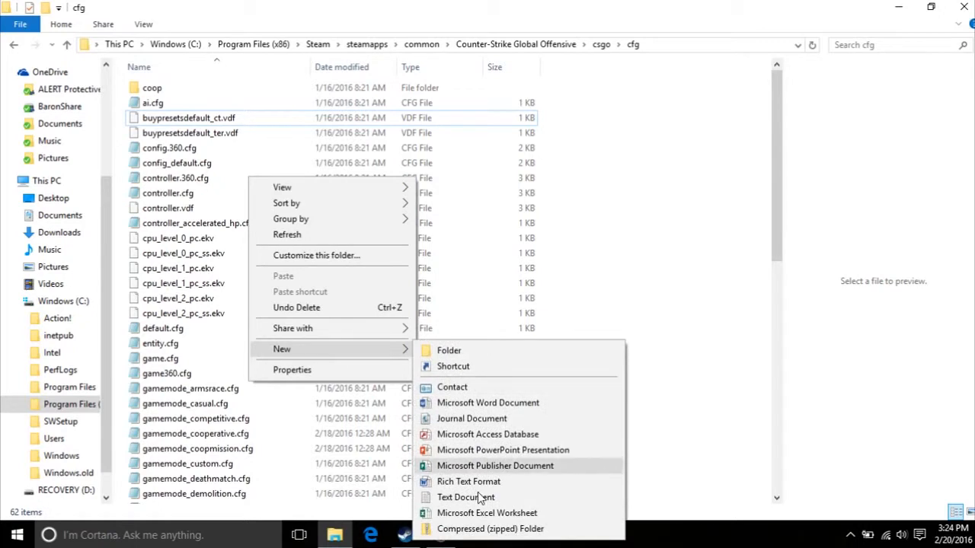
{"action": "left_click", "coordinate": [466, 497]}
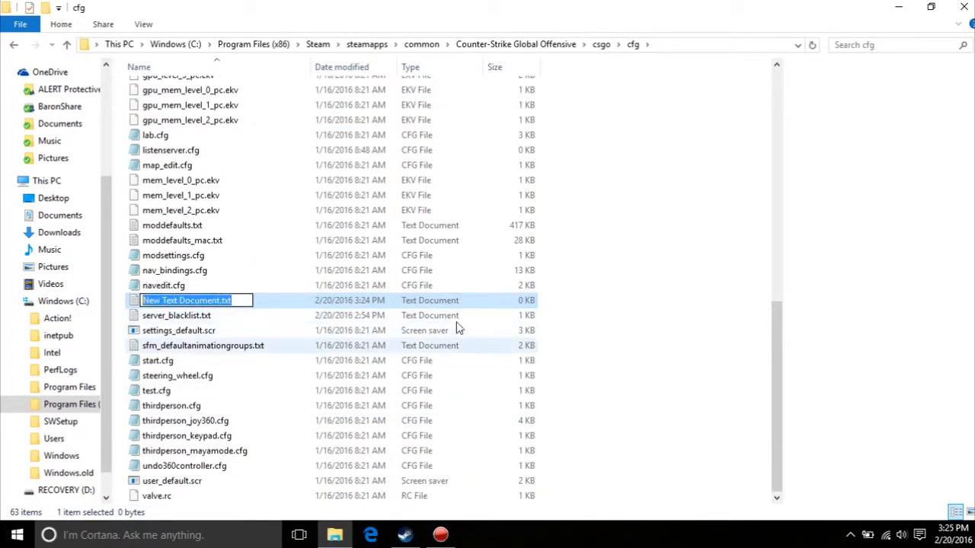
{"action": "type", "text": "autoexec.cfg"}
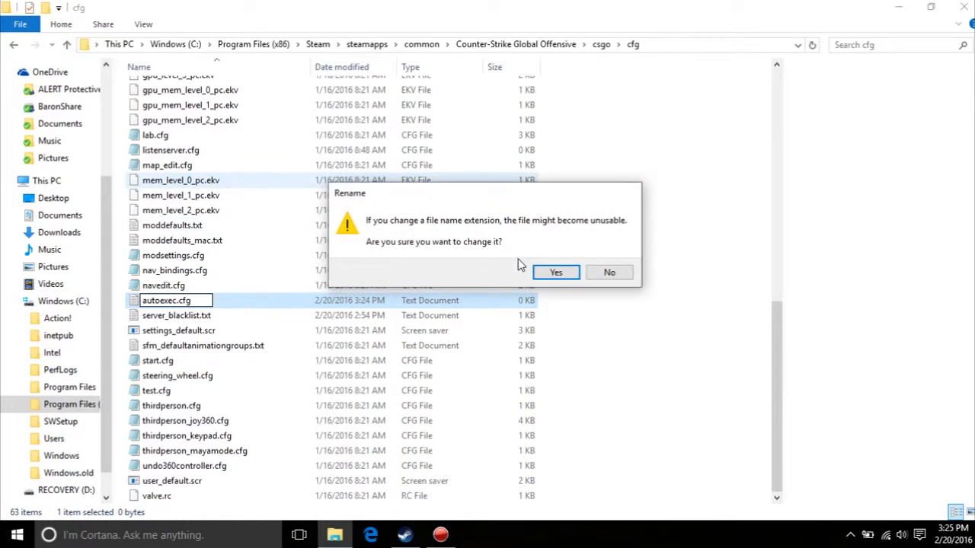
{"action": "mouse_move", "coordinate": [533, 247]}
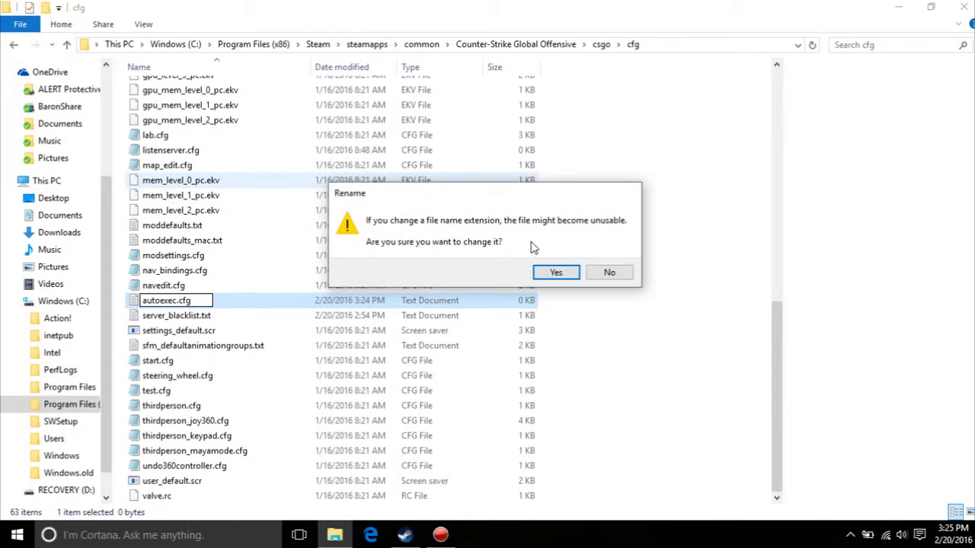
{"action": "left_click", "coordinate": [554, 272]}
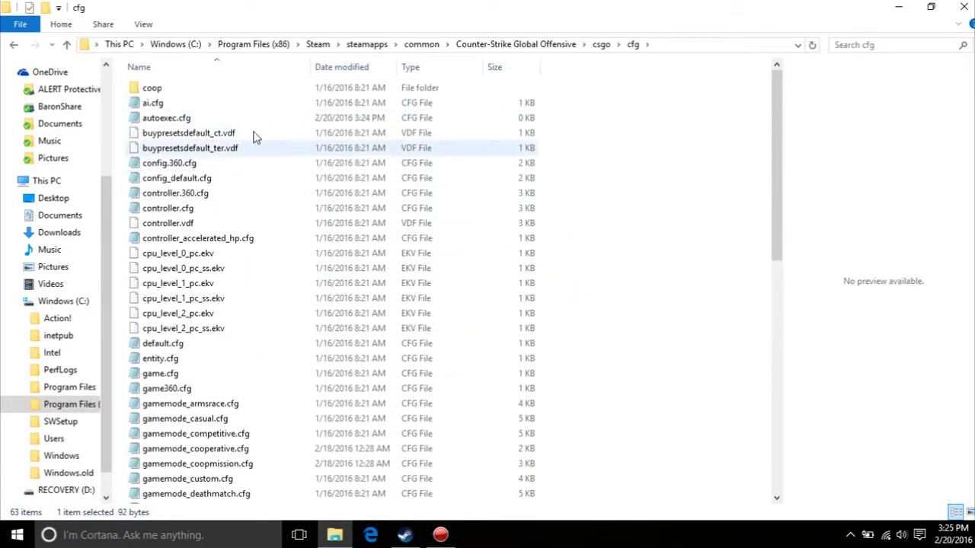
{"action": "left_click", "coordinate": [166, 117]}
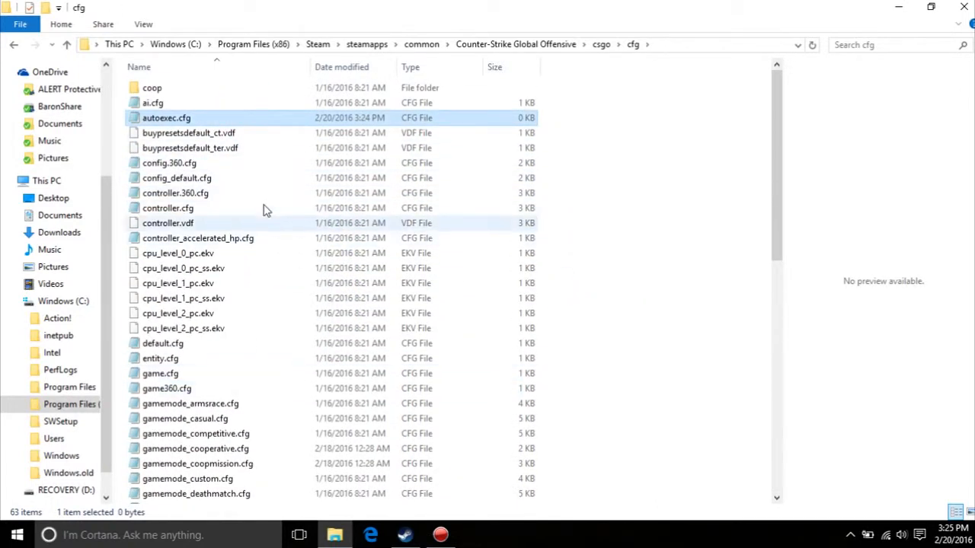
Paste the copied settings lines into autoexec.cfg, save it and close Notepad.
{"action": "double_click", "coordinate": [166, 117]}
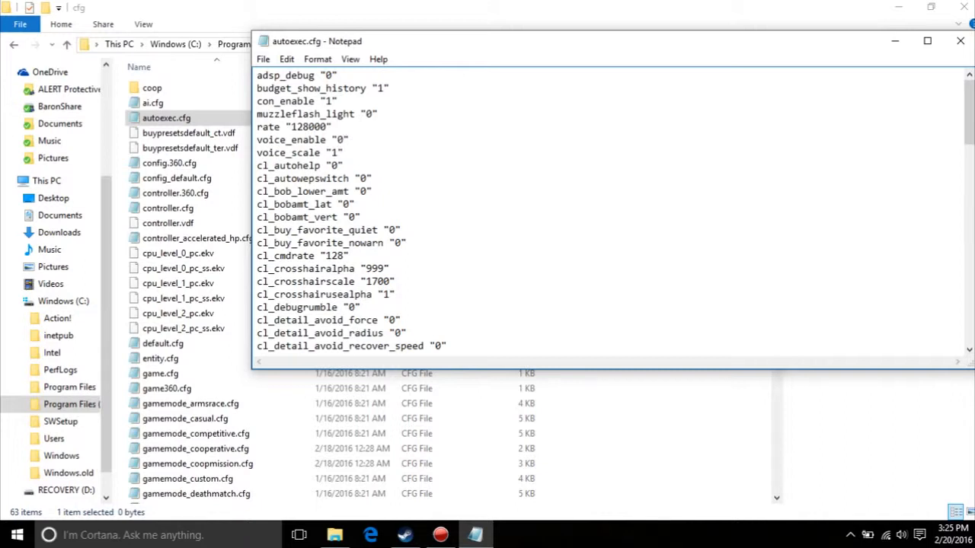
{"action": "left_click", "coordinate": [343, 140]}
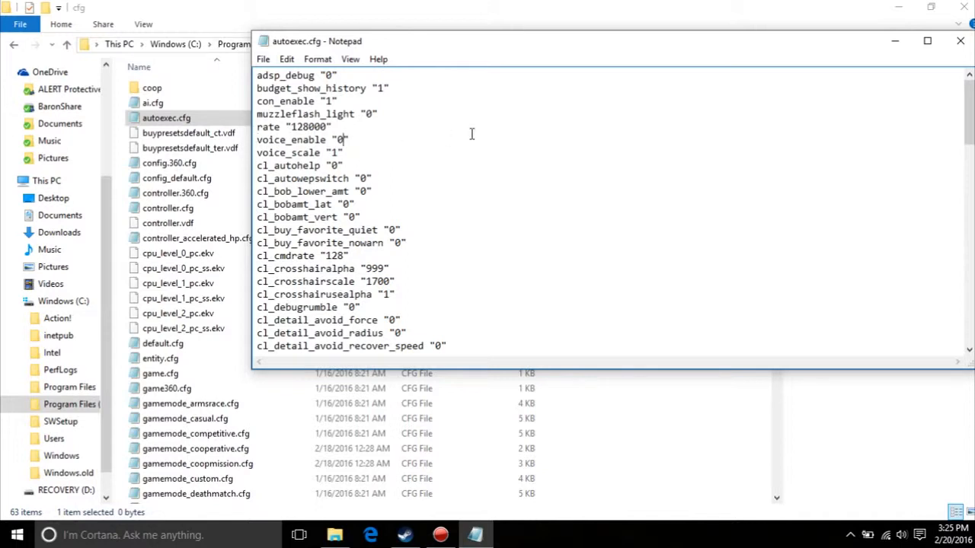
{"action": "left_click", "coordinate": [262, 58]}
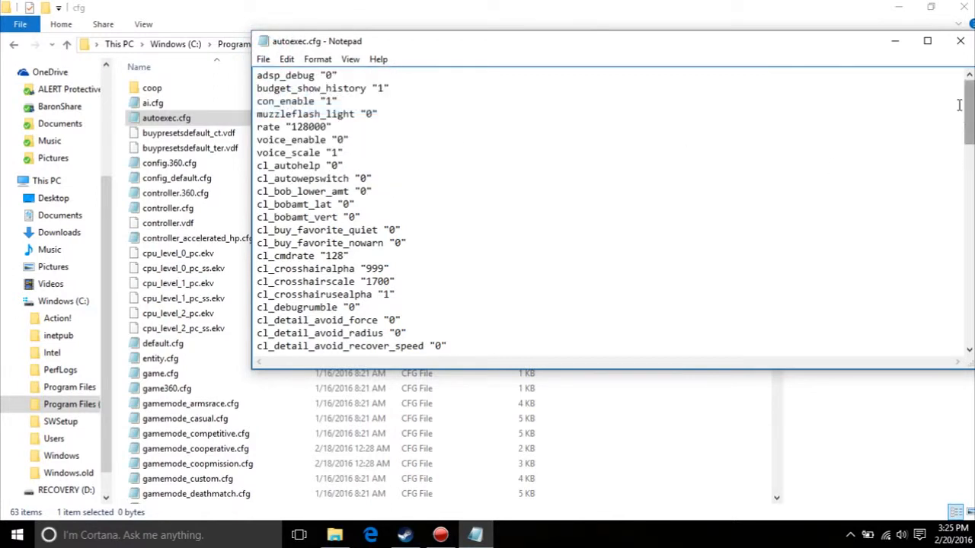
{"action": "left_click", "coordinate": [959, 41]}
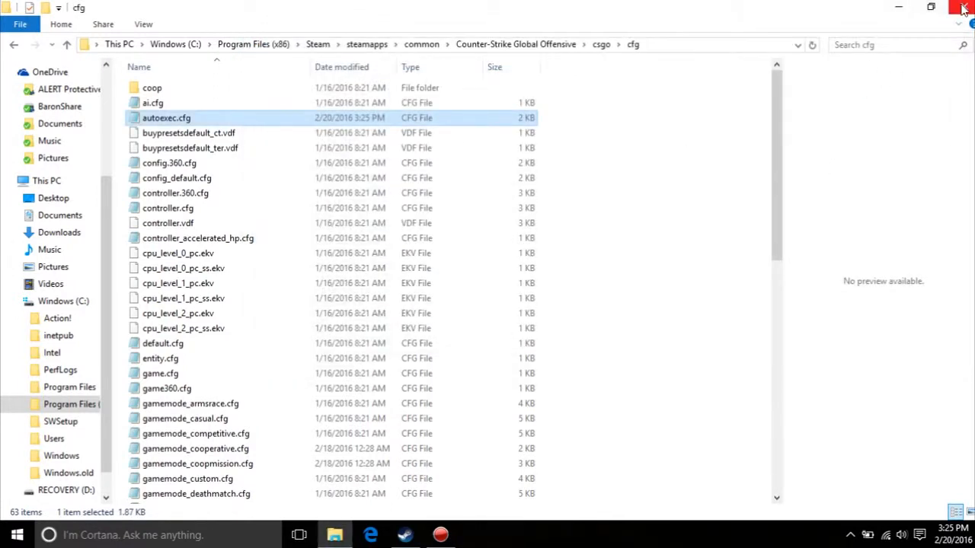
Close the cfg window and edit Launch Options.txt so the line reads -threads 4.
{"action": "left_click", "coordinate": [962, 6]}
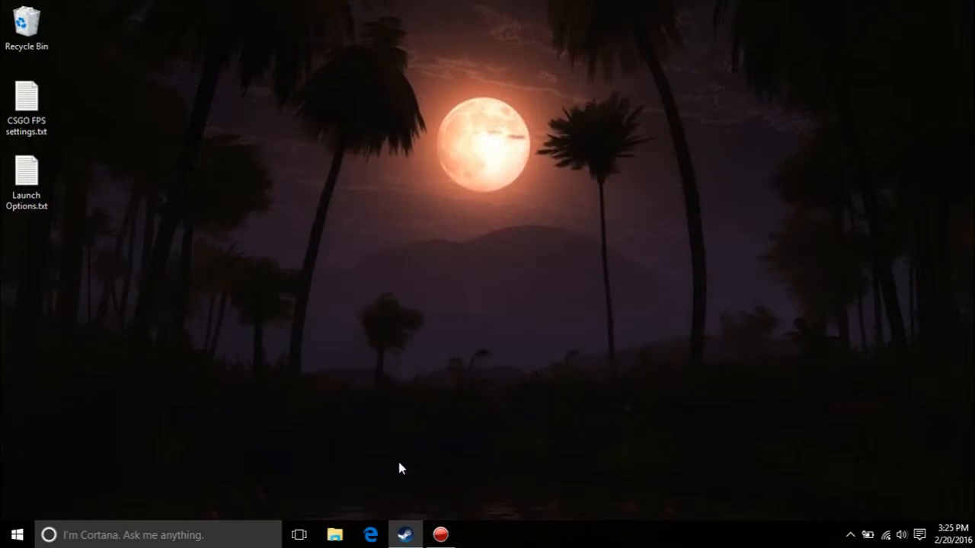
{"action": "double_click", "coordinate": [27, 175]}
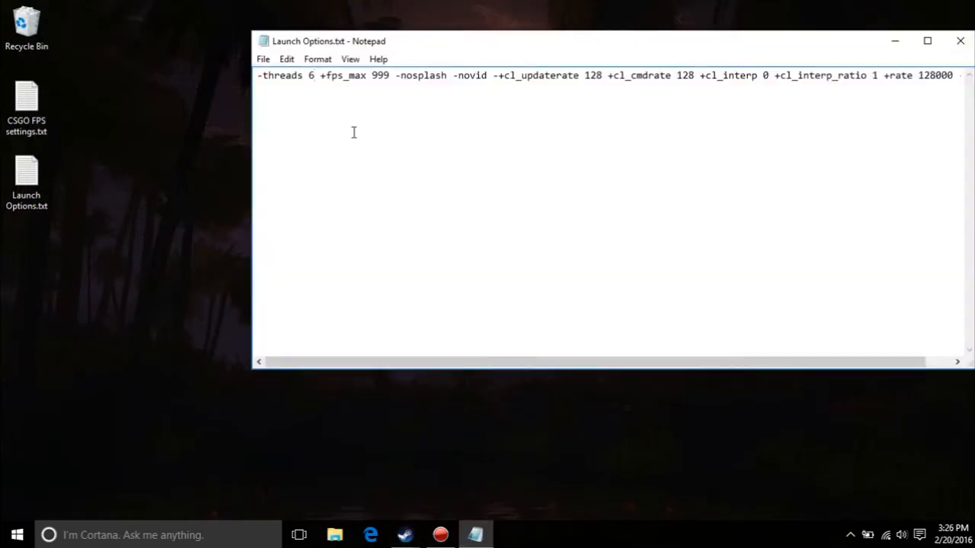
{"action": "left_click", "coordinate": [314, 75]}
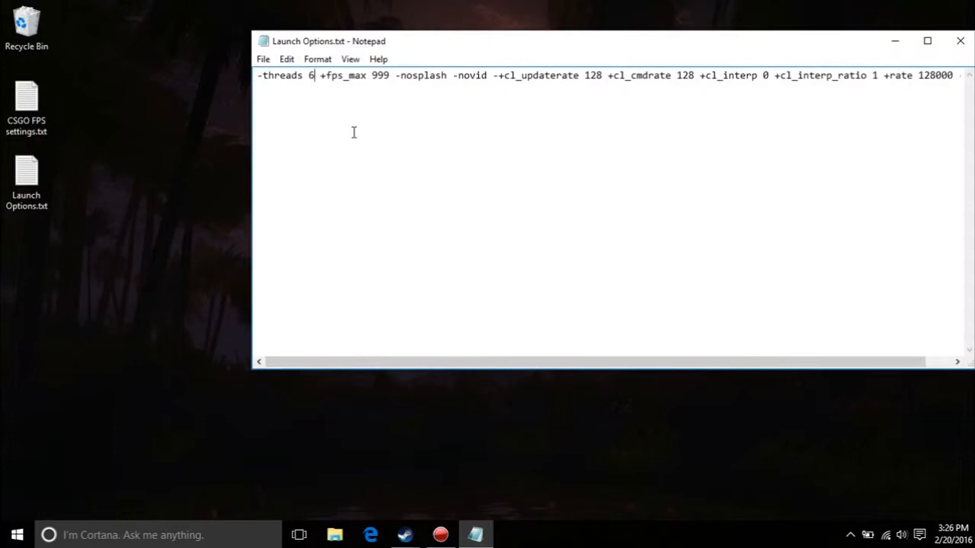
{"action": "type", "text": "4"}
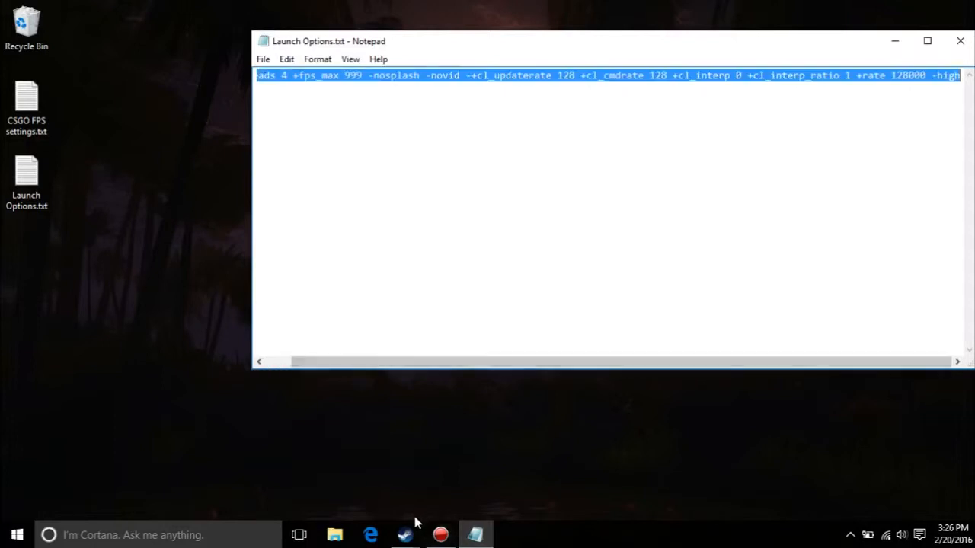
Switch to Steam to reach Counter-Strike: Global Offensive's launch options.
{"action": "left_click", "coordinate": [403, 533]}
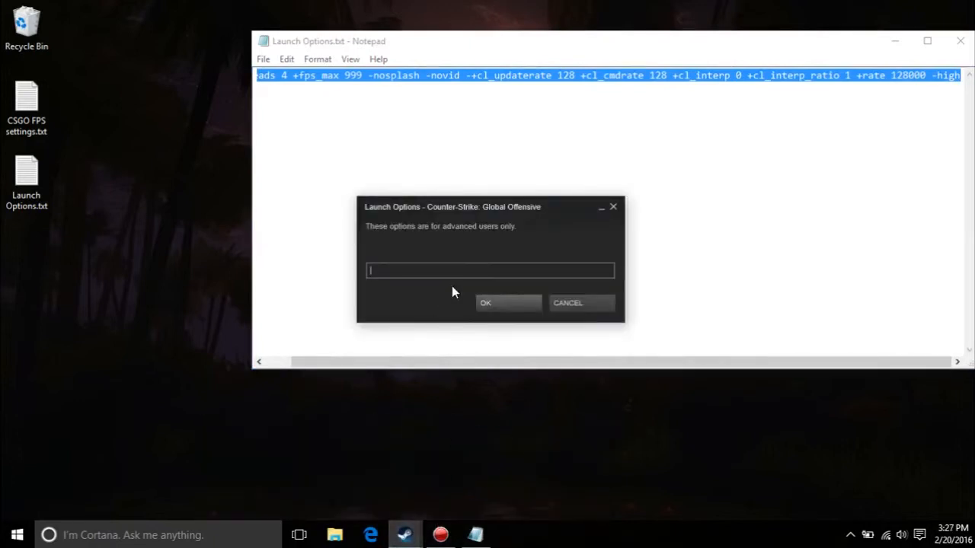
{"action": "mouse_move", "coordinate": [742, 249]}
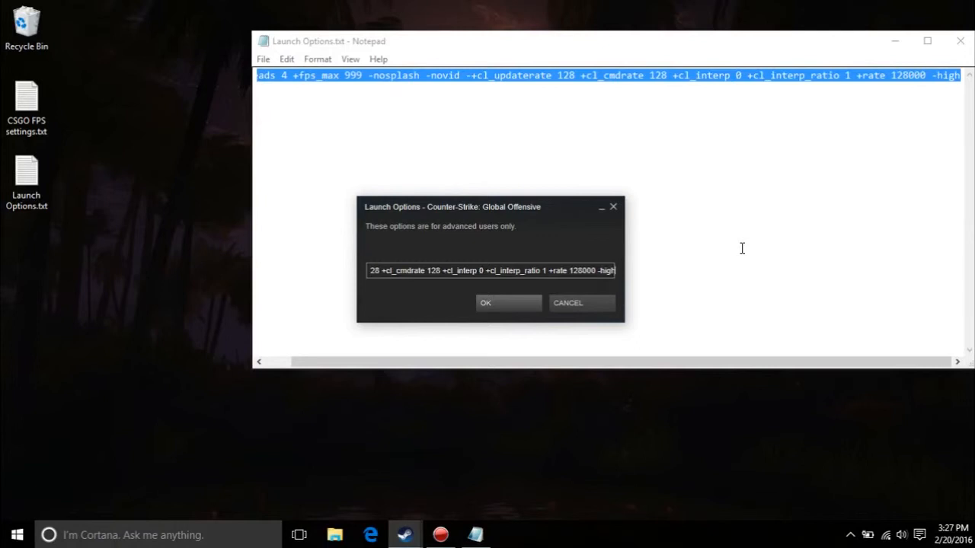
{"action": "mouse_move", "coordinate": [541, 268]}
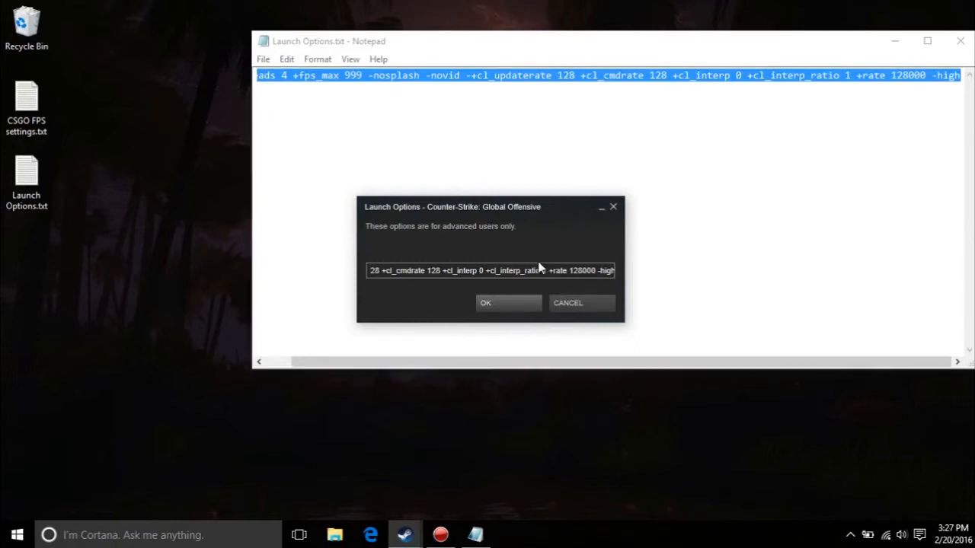